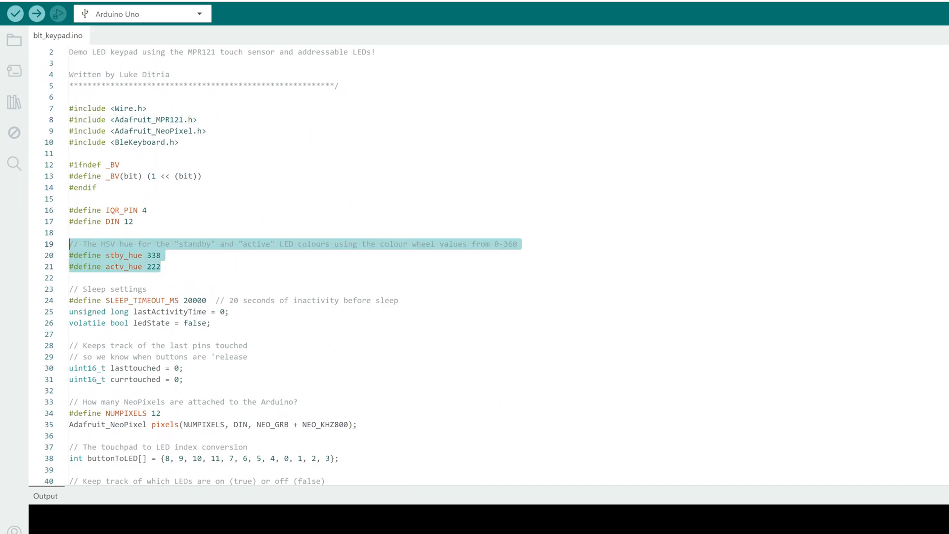
- Scroll past the hue settings code and confirm ESP32 Keypad is paired under Mouse, keyboard, & pen
scroll(down, 3)
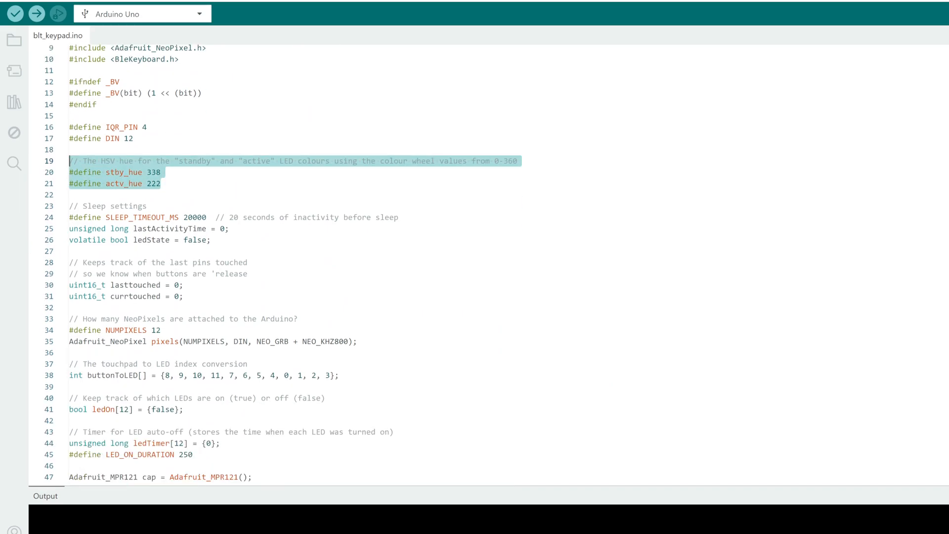
click(210, 240)
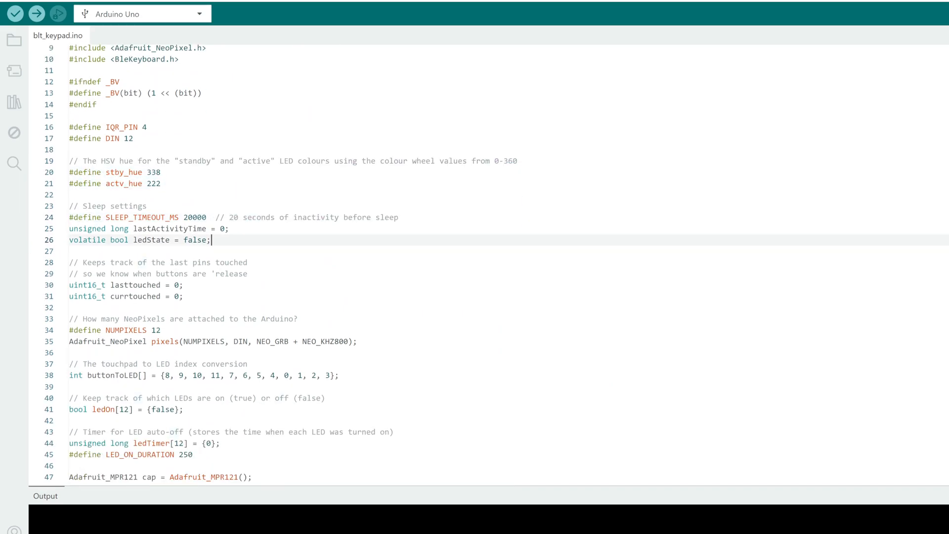
scroll(down, 3)
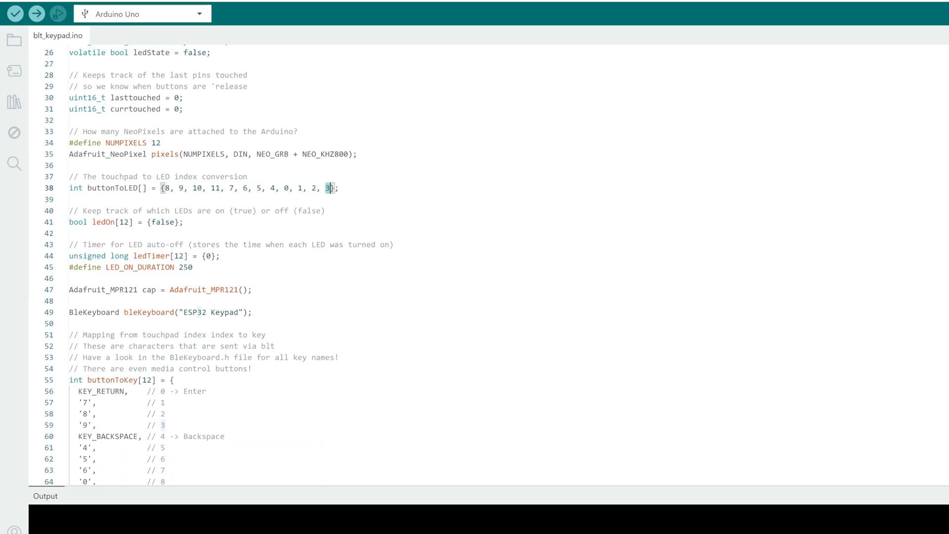
scroll(down, 3)
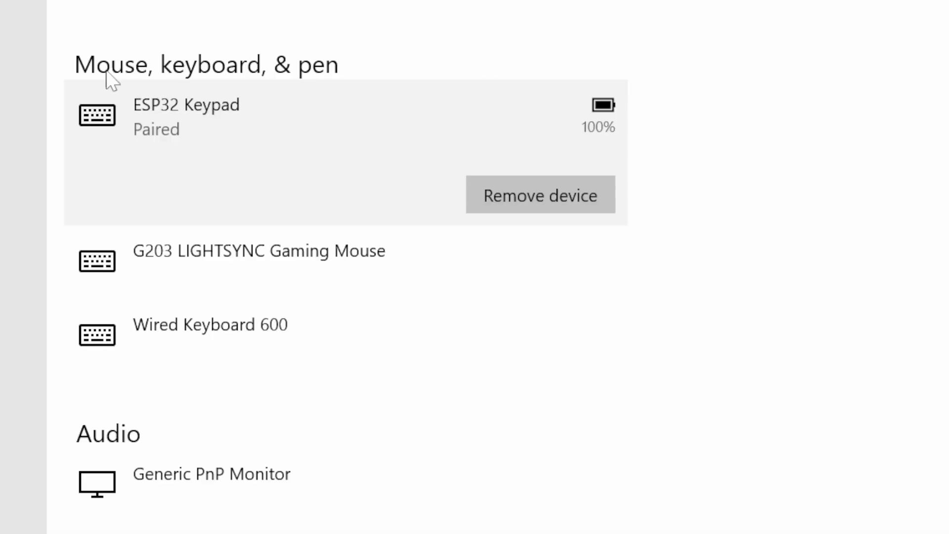
mouse_move(193, 115)
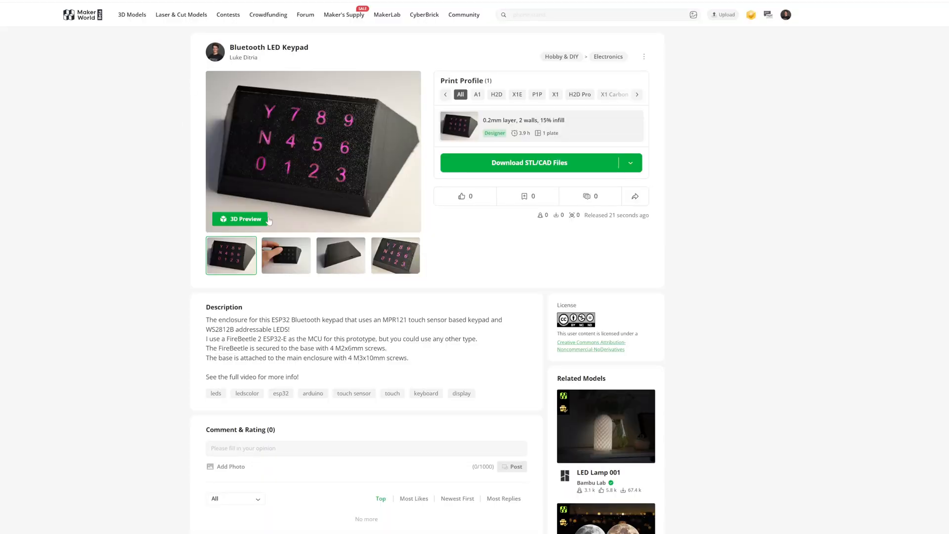
- Browse the keypad gallery to the pink-lit key close-up photo, then type 'sword'
click(340, 255)
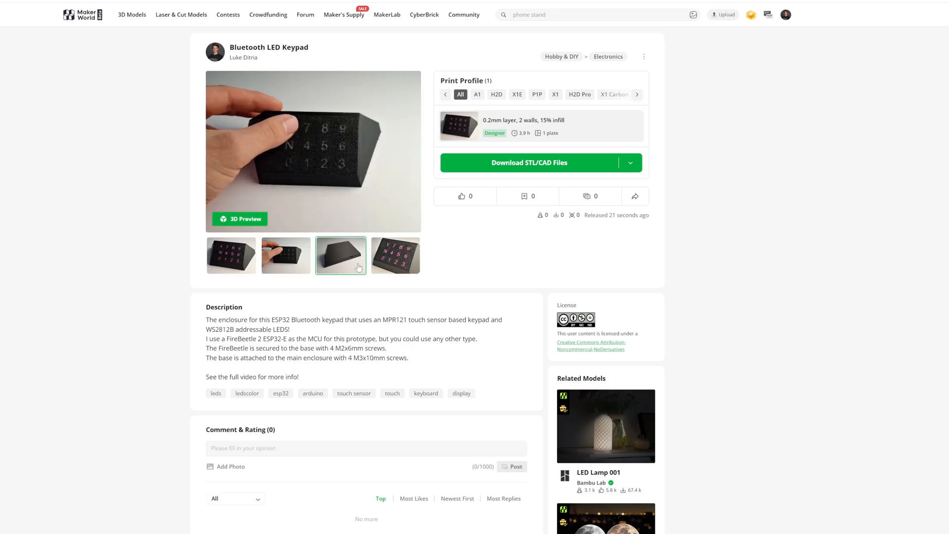
click(396, 255)
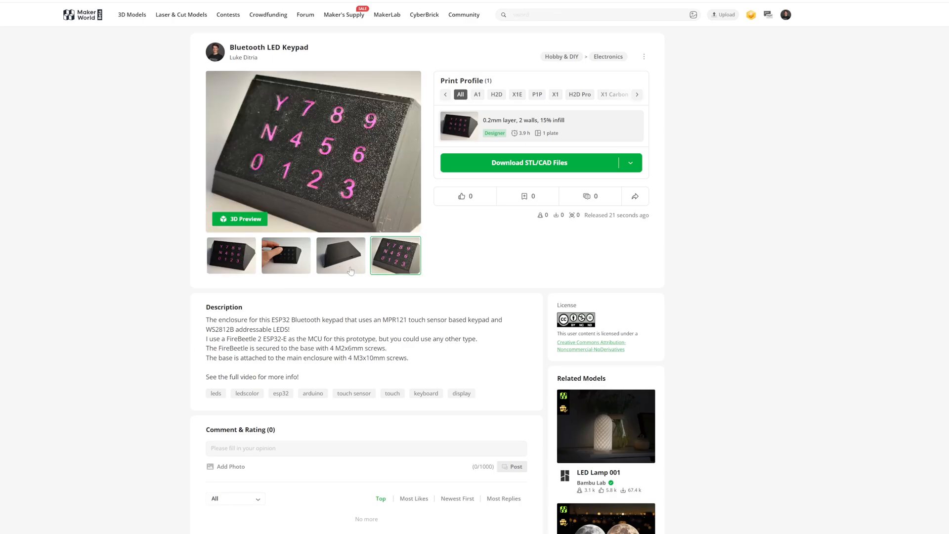
text(sword)
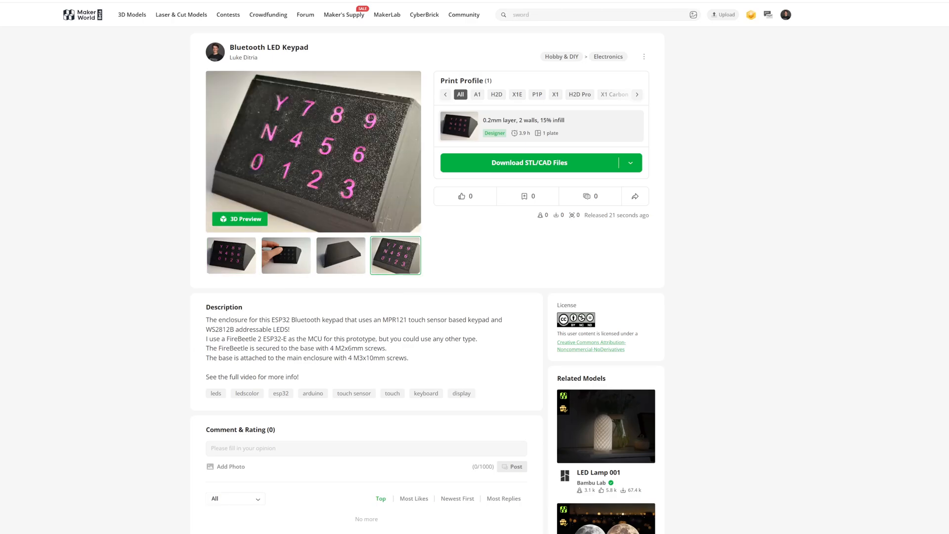